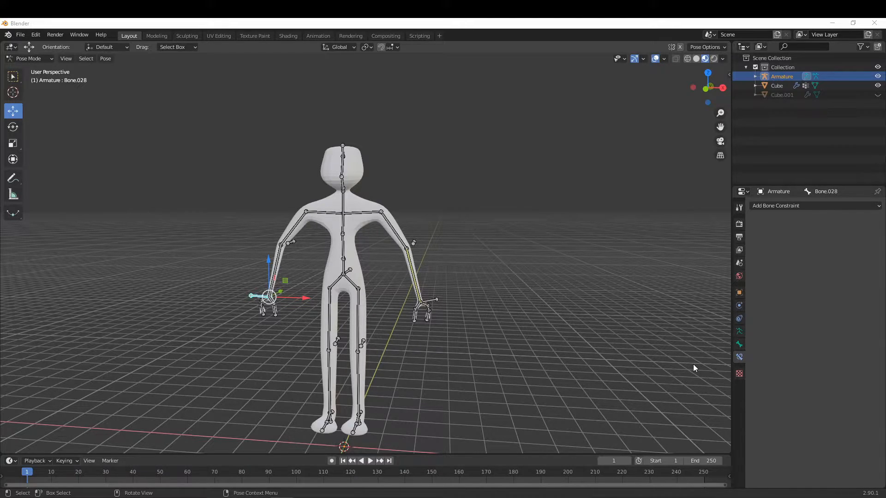
mouse_move(563, 299)
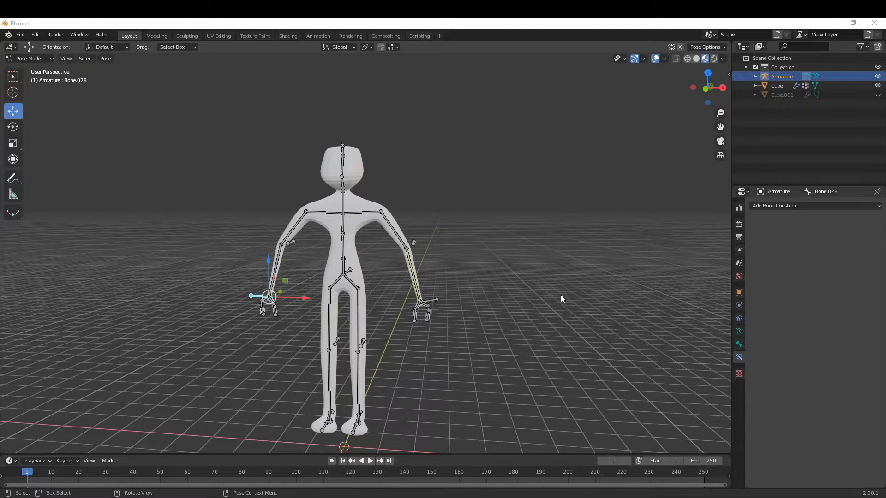
mouse_move(491, 285)
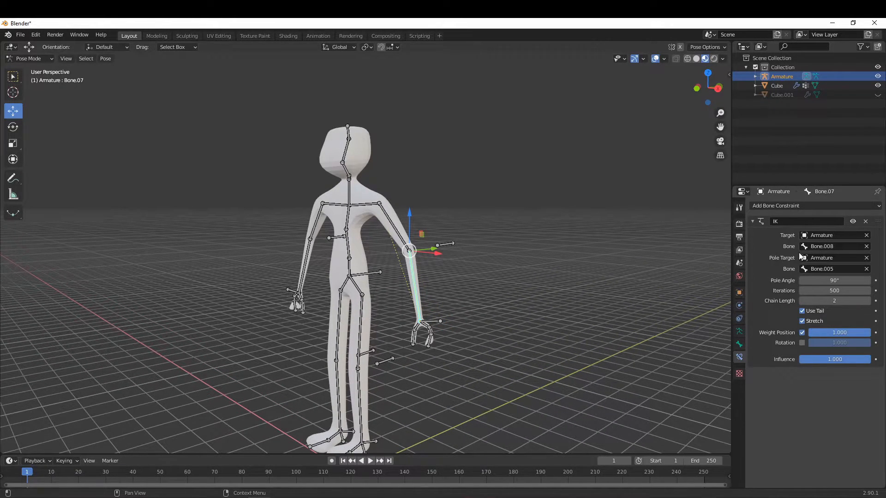
mouse_move(796, 249)
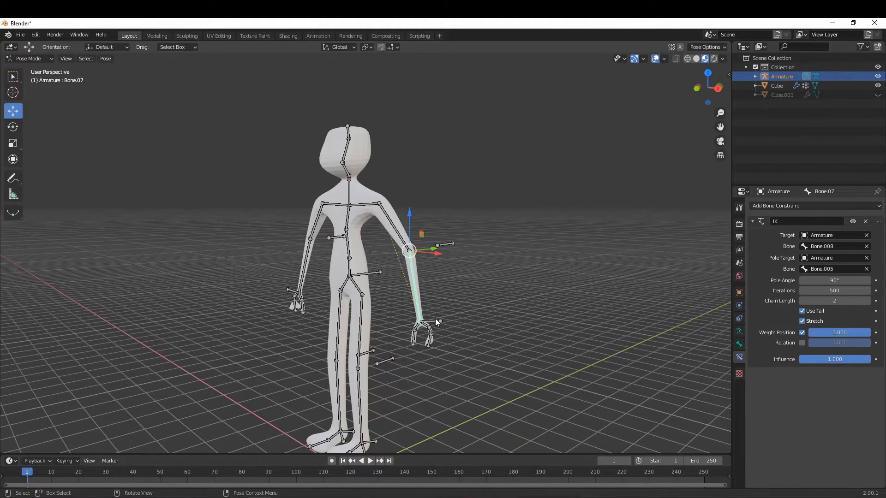
- Select the hand's IK target bone Bone.008 and start rotating it to about −36 degrees
click(422, 322)
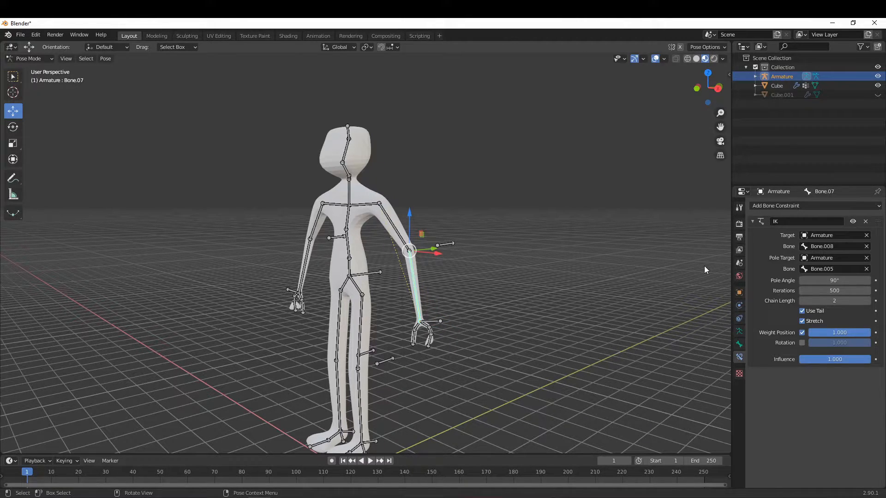
mouse_move(562, 262)
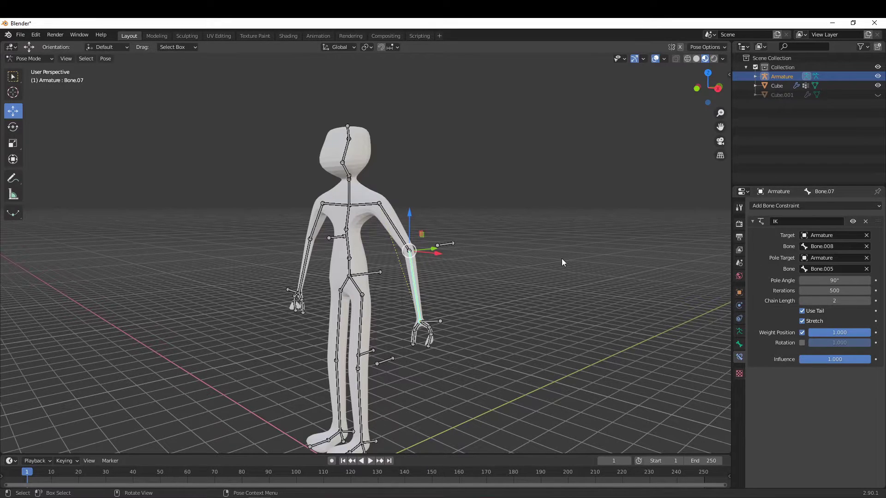
click(437, 244)
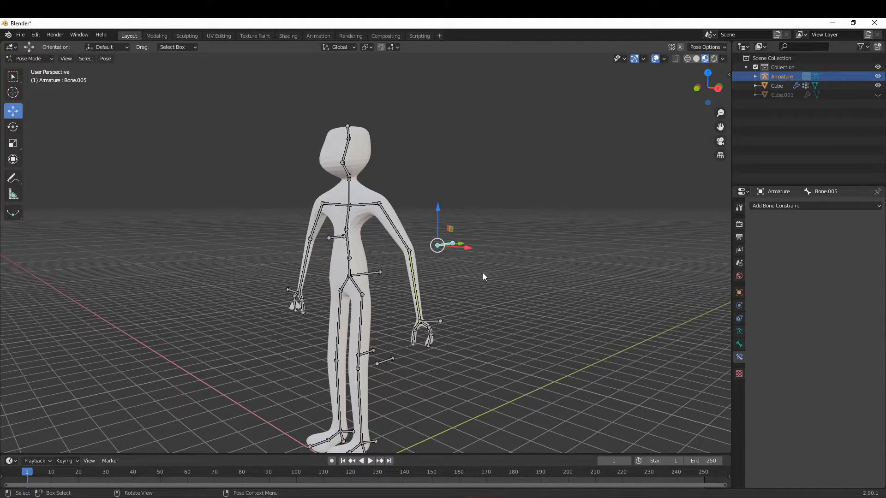
mouse_move(454, 281)
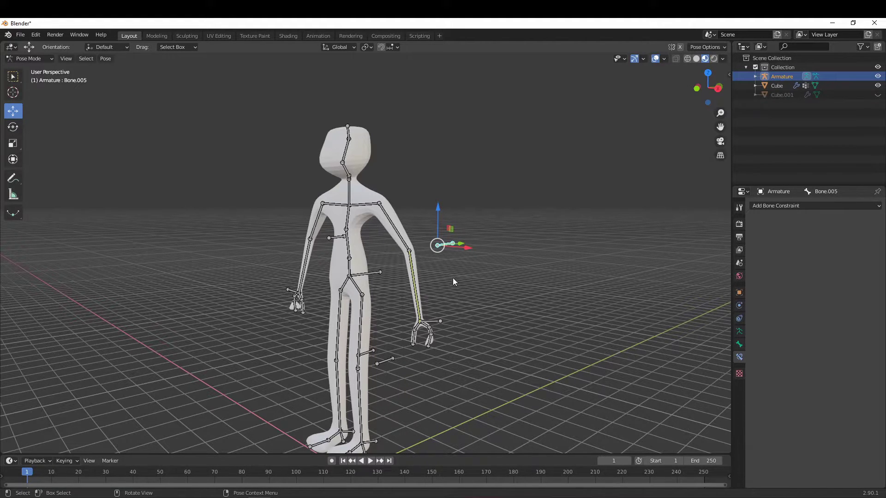
mouse_move(441, 322)
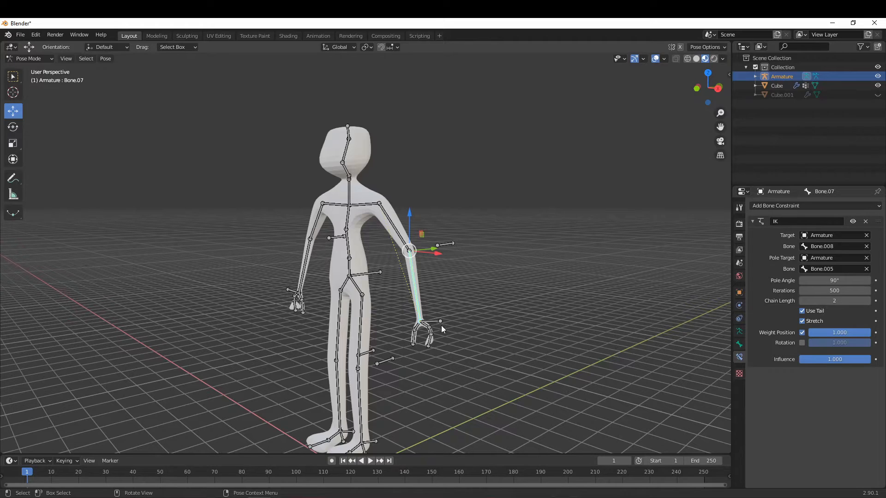
click(440, 322)
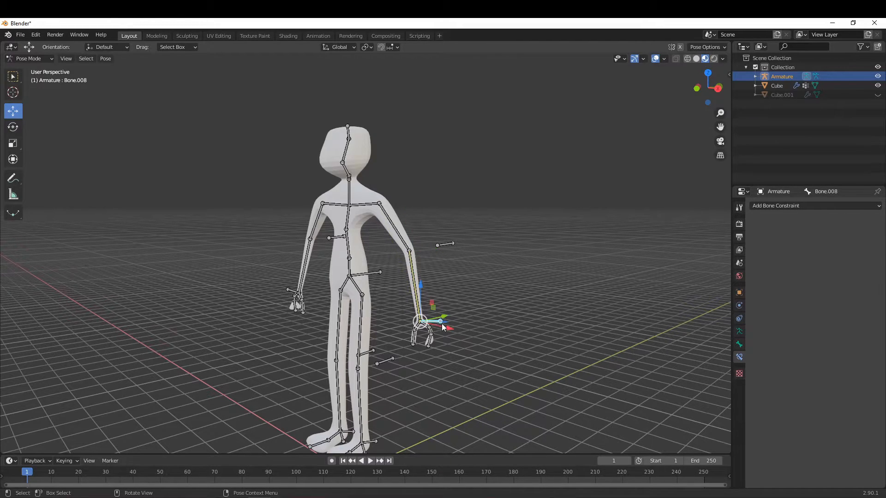
mouse_move(444, 324)
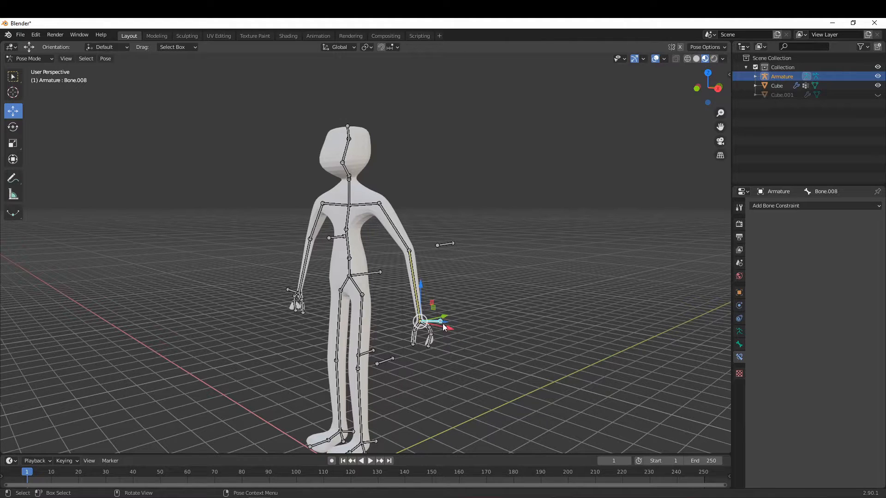
key(r)
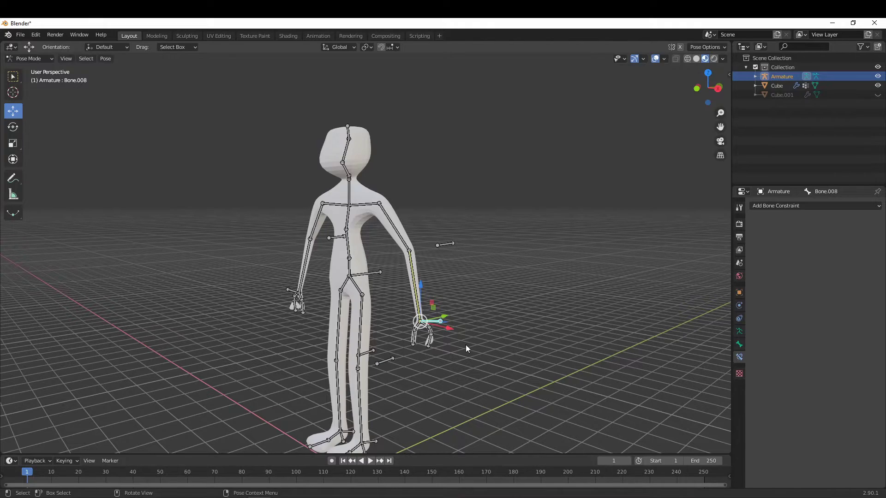
key(r)
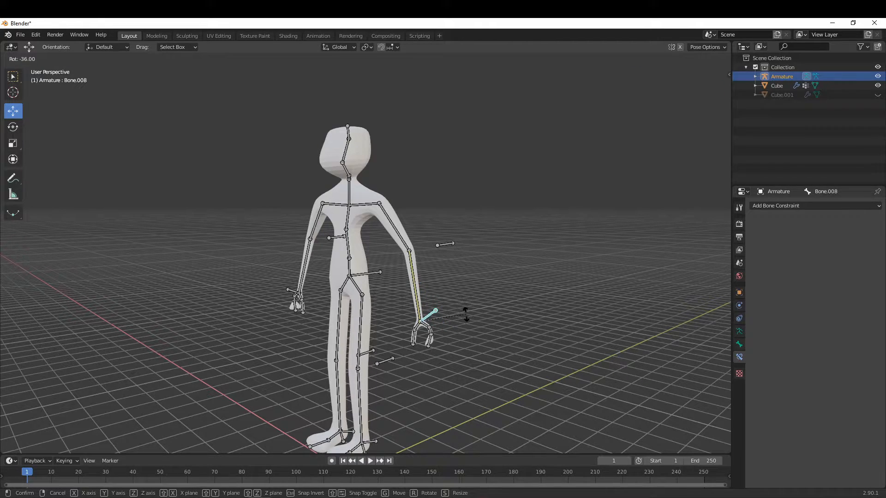
mouse_move(452, 317)
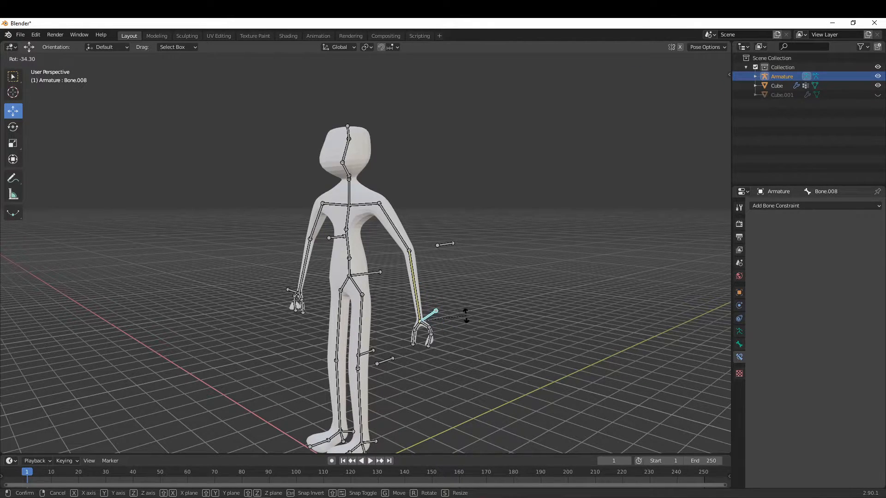
mouse_move(467, 316)
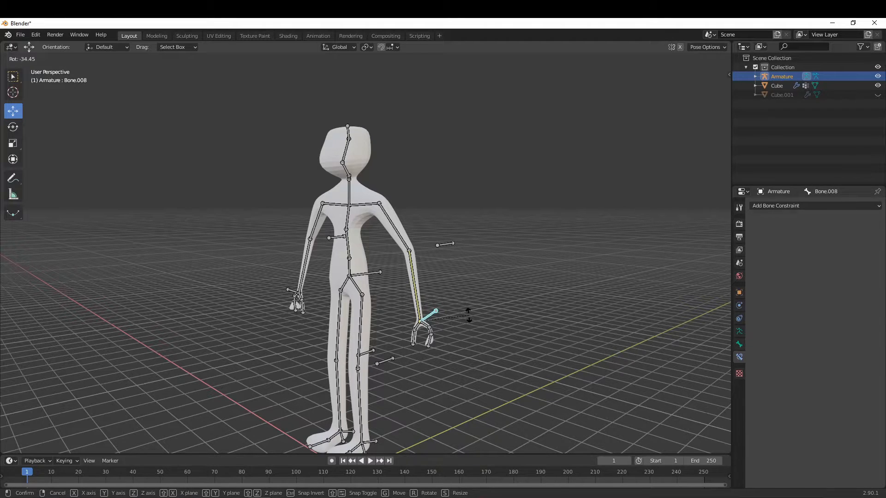
mouse_move(435, 316)
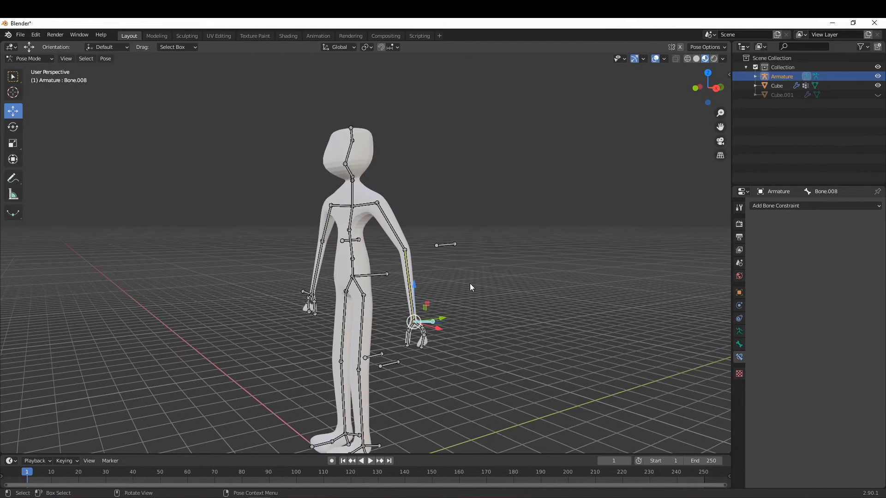
mouse_move(342, 211)
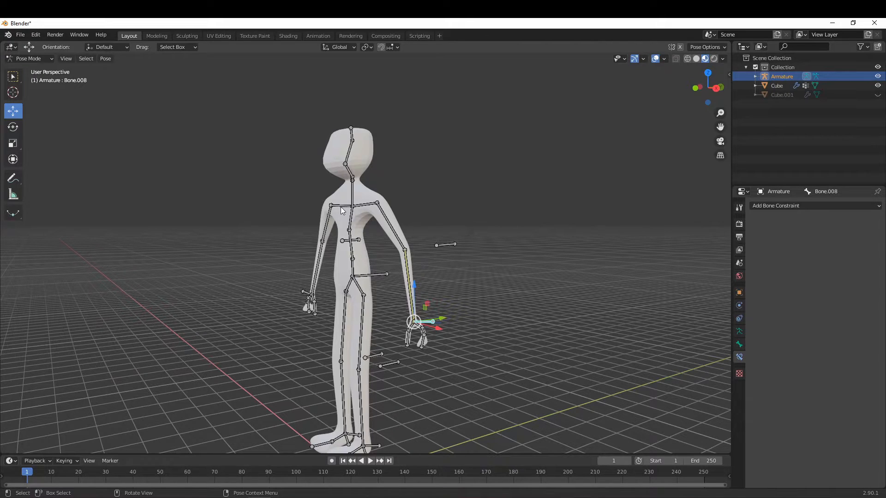
click(351, 206)
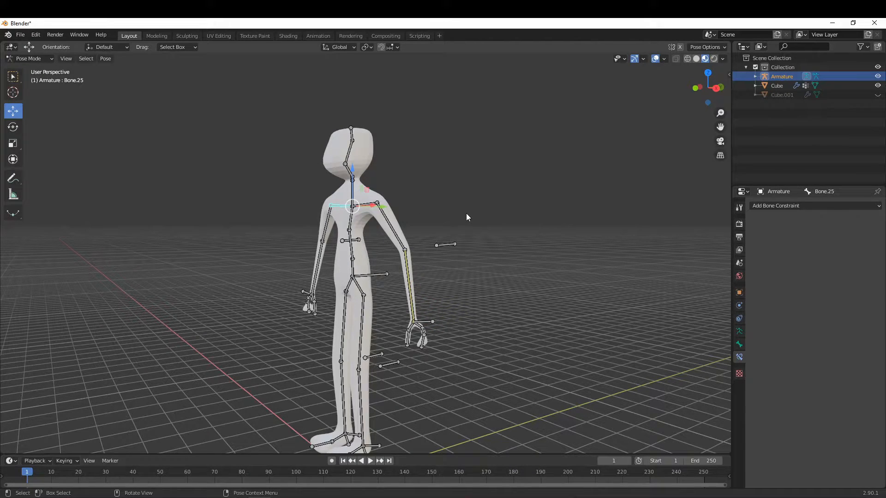
key(r)
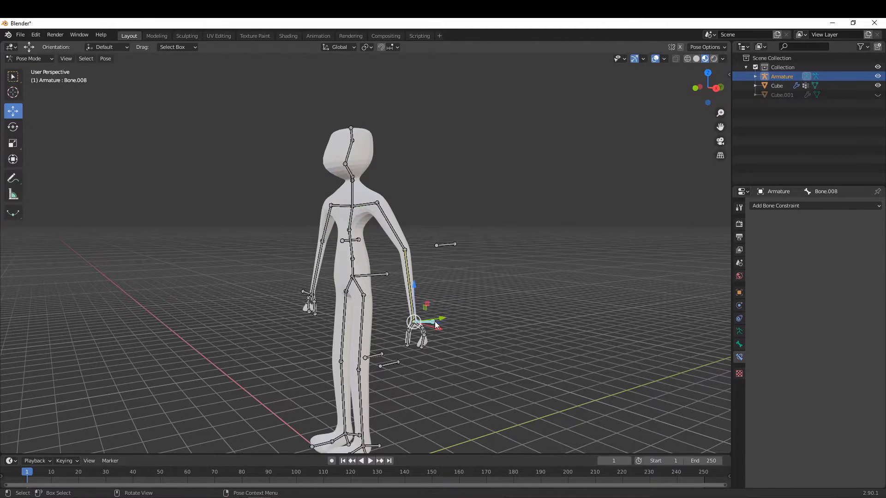
mouse_move(435, 325)
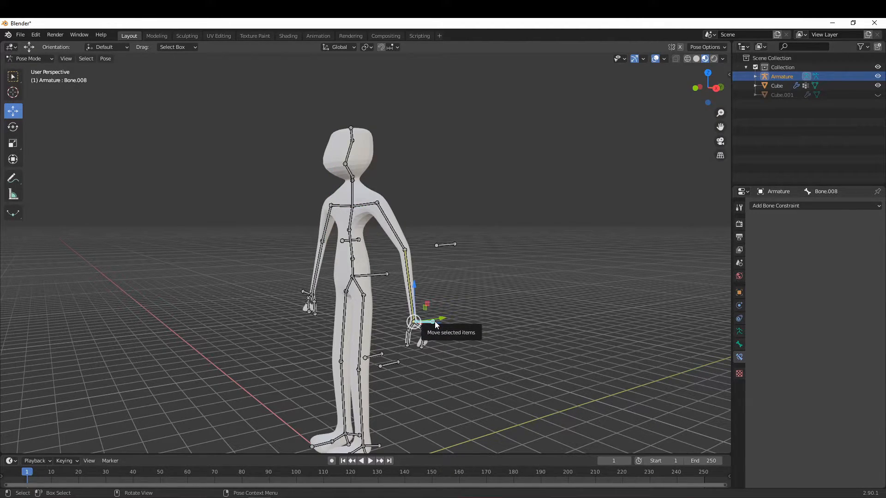
mouse_move(416, 265)
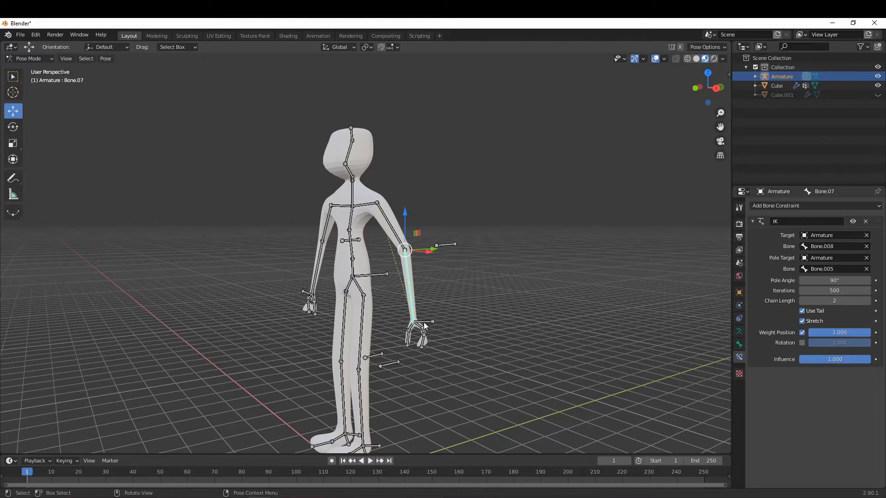
click(413, 322)
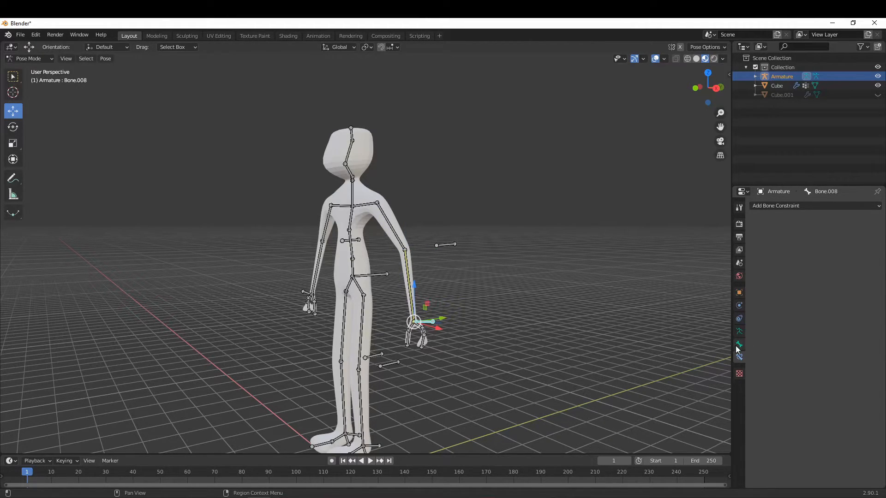
- Show Bone.008's Bone properties with the Relations panel revealing its forearm parent
click(738, 331)
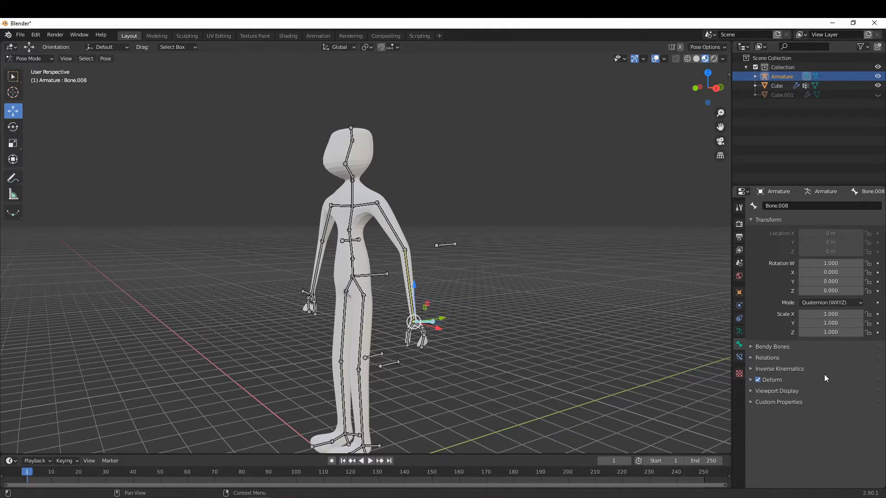
click(767, 358)
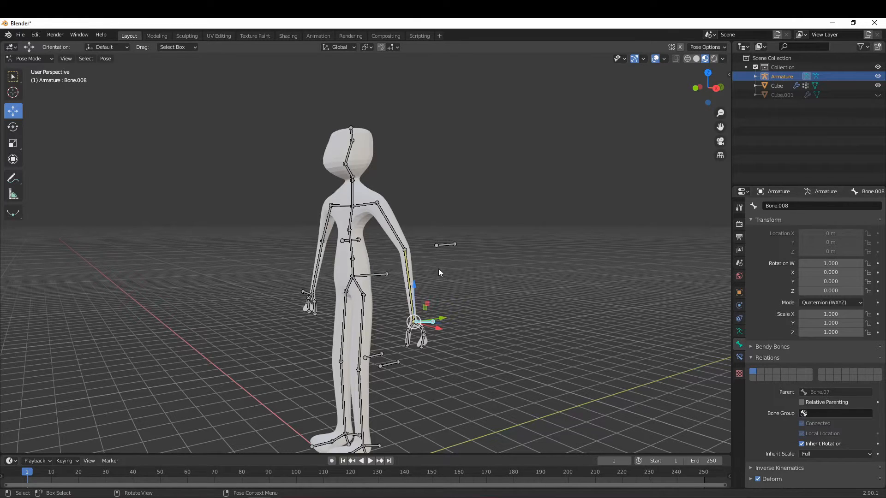
mouse_move(402, 247)
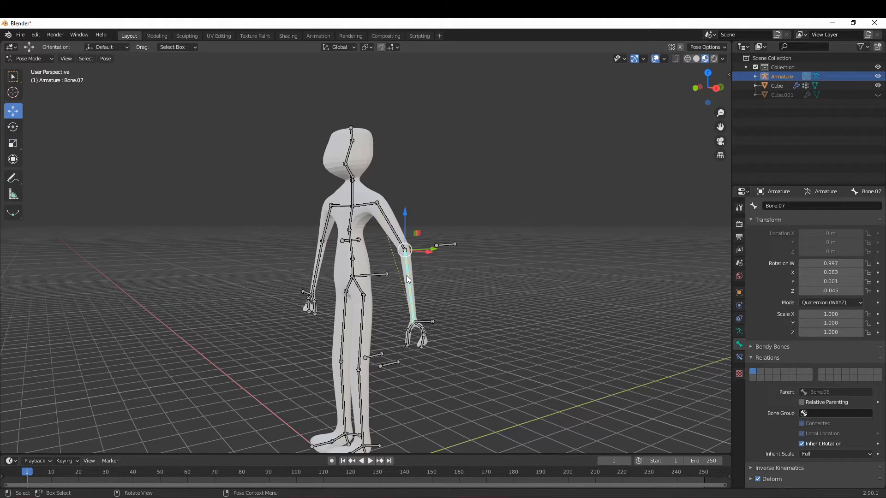
mouse_move(441, 301)
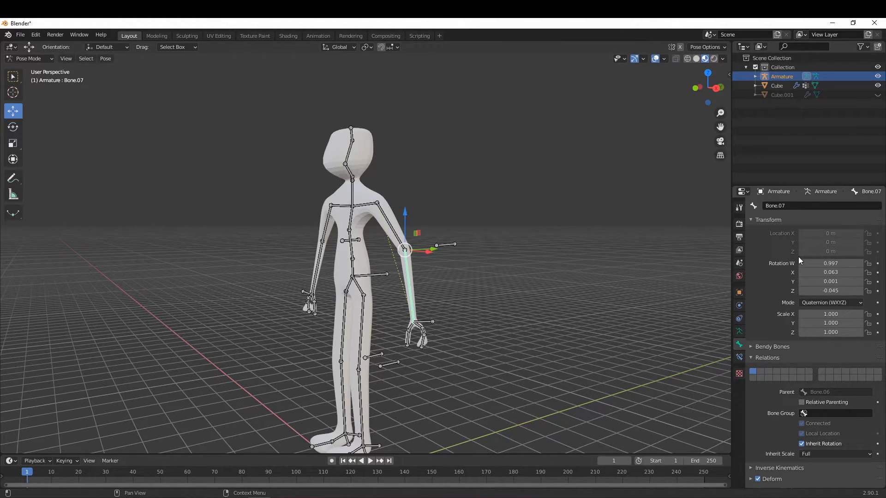
mouse_move(821, 385)
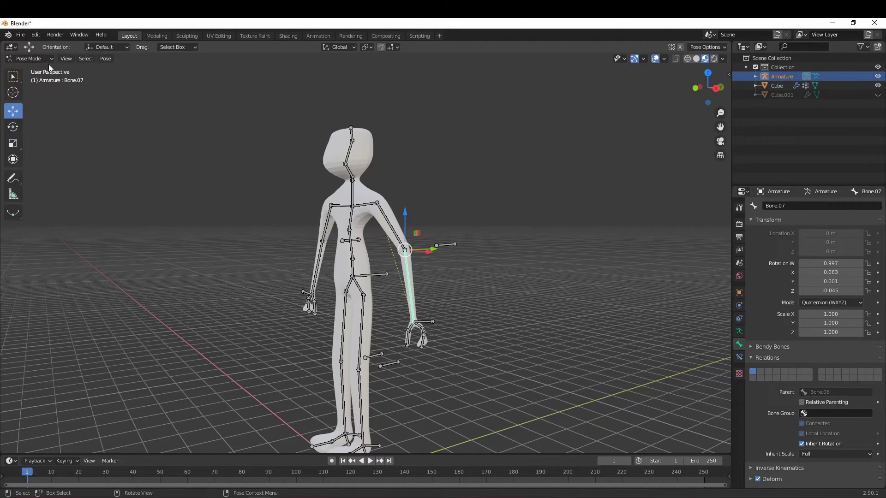
- In Edit Mode, clear Bone.008's parent so it is free, then grab it to test
click(29, 58)
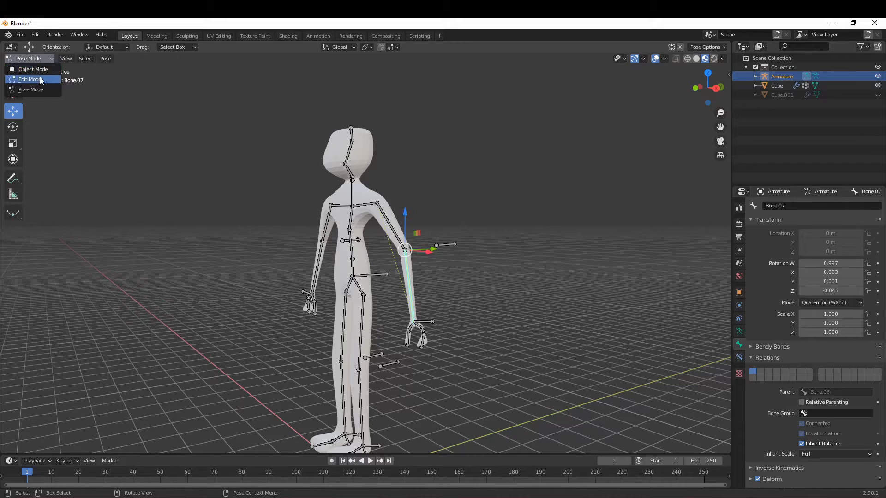
click(28, 79)
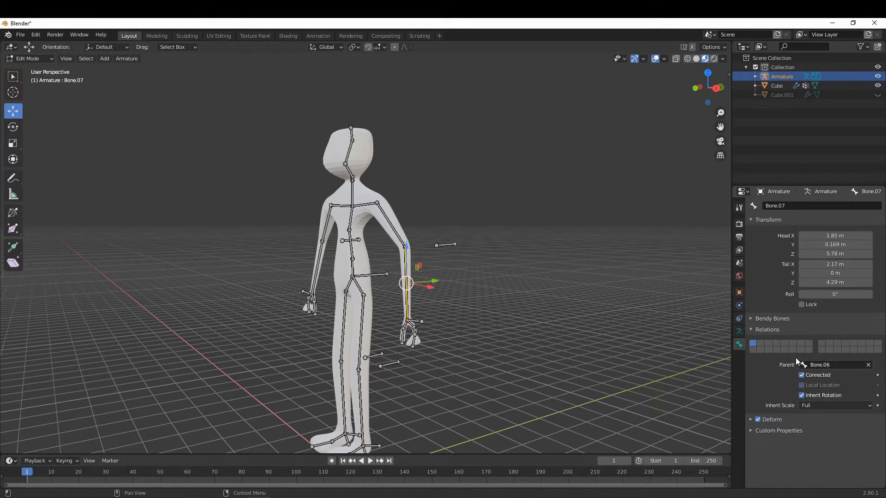
mouse_move(769, 337)
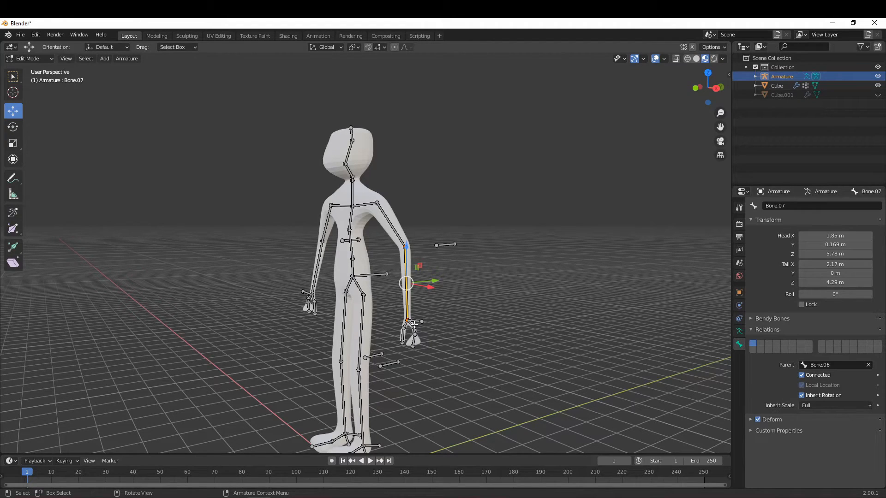
click(414, 321)
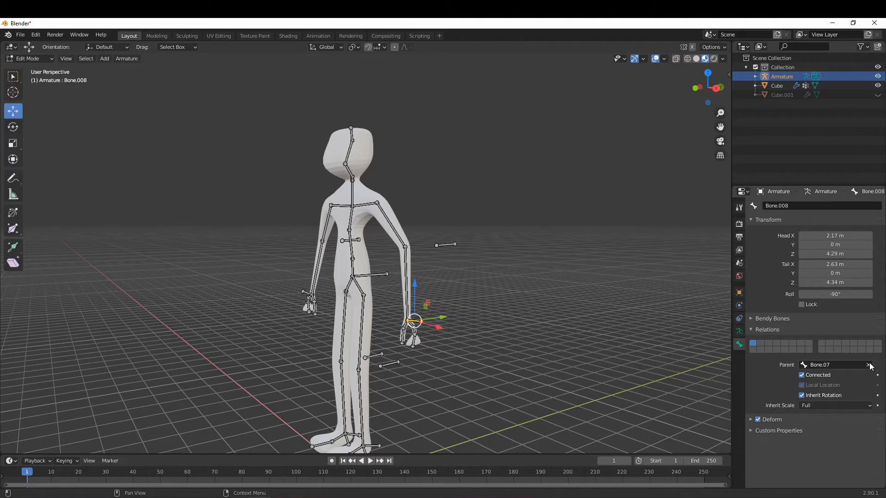
click(870, 366)
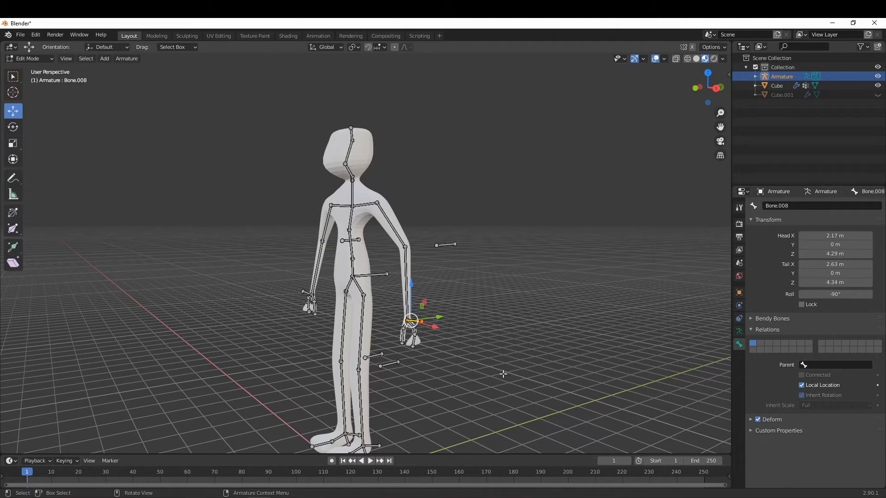
key(g)
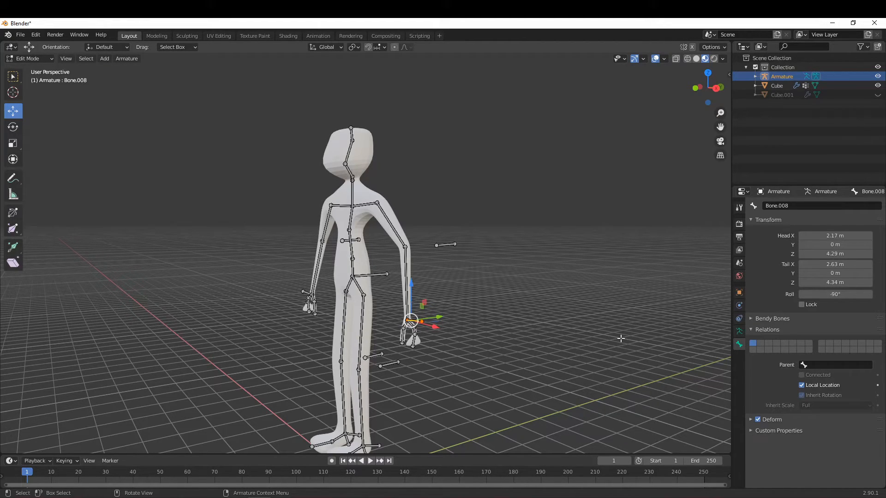
mouse_move(739, 331)
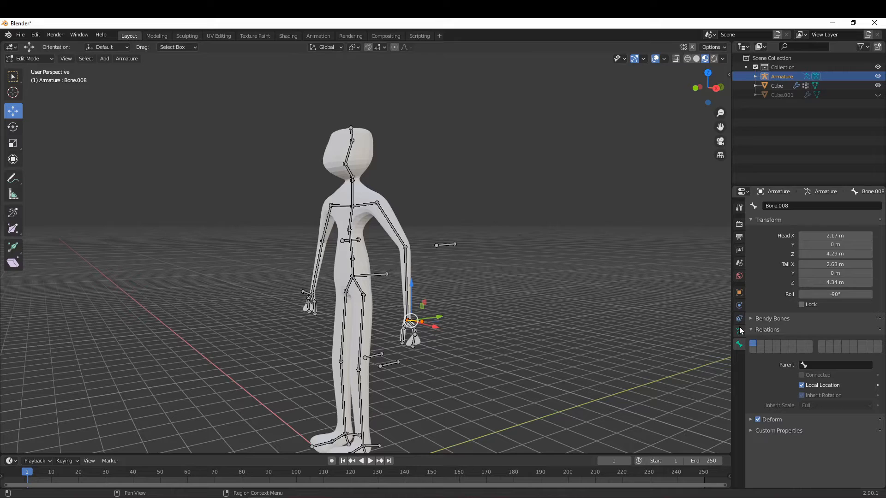
mouse_move(428, 240)
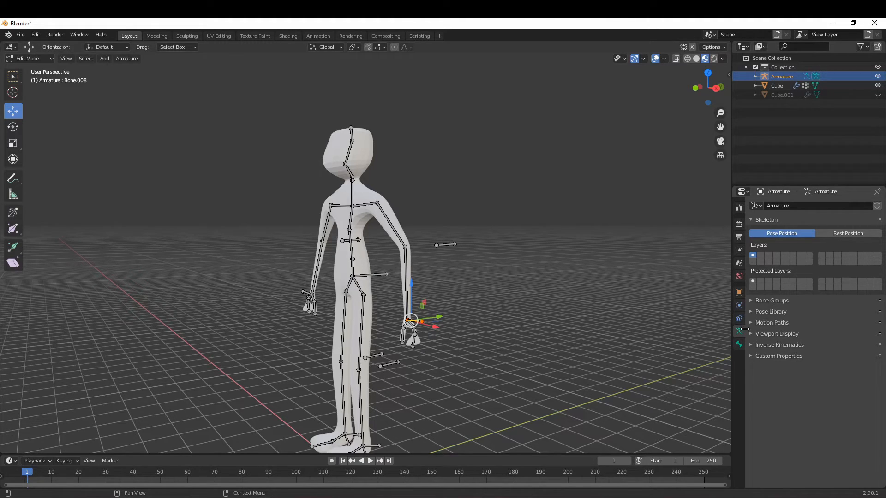
click(739, 319)
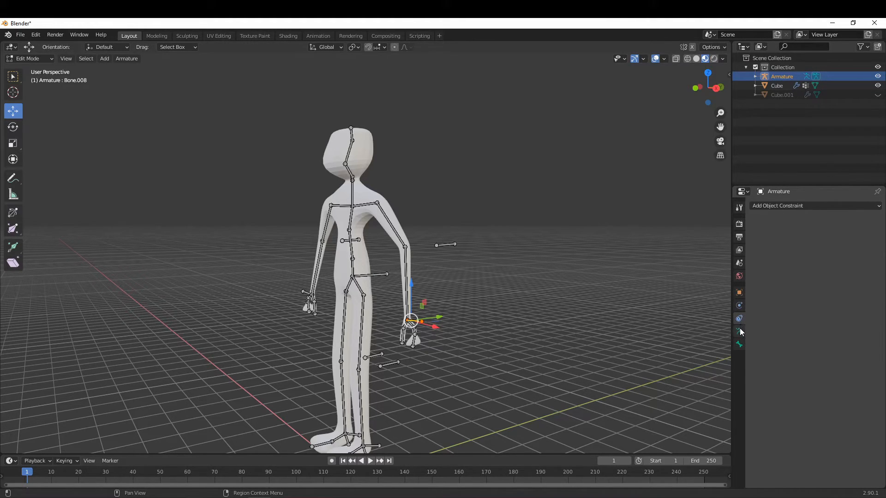
click(739, 331)
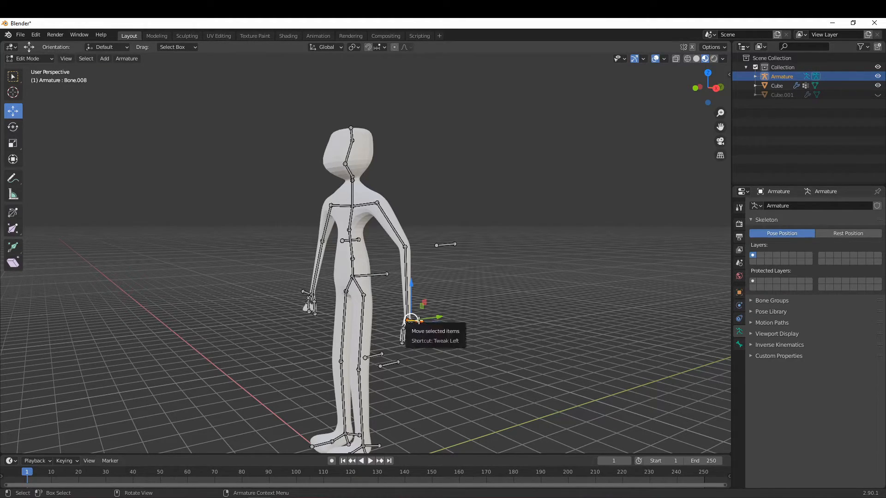
mouse_move(489, 280)
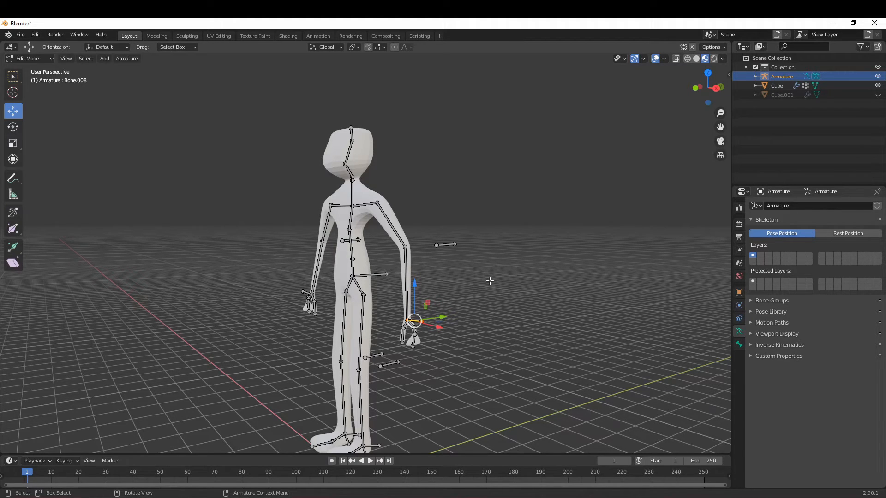
key(g)
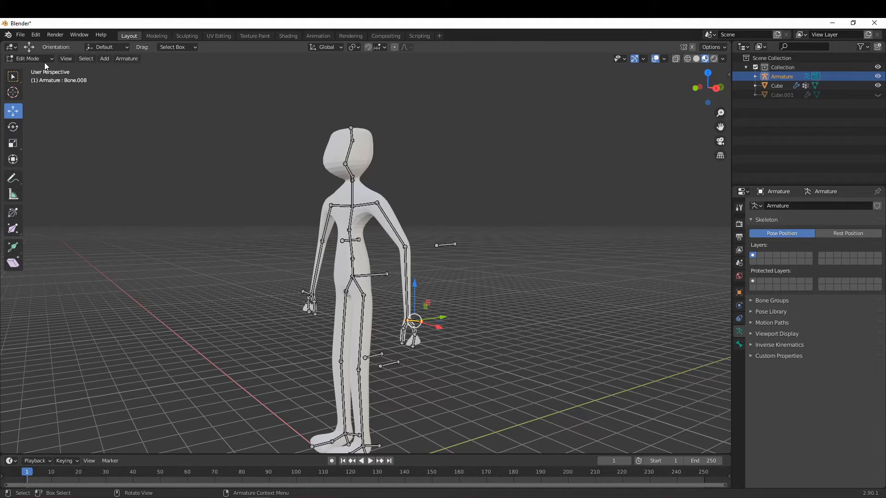
- Return the armature to Pose Mode with the freed hand bone active
click(26, 58)
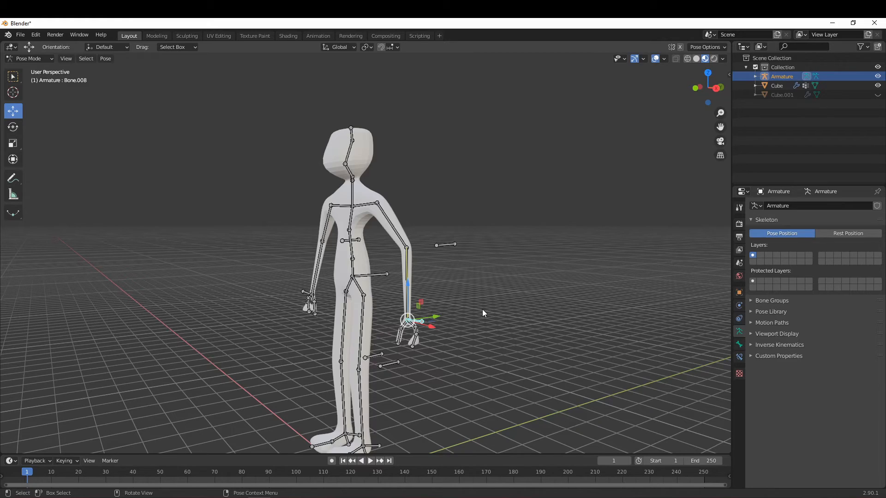
mouse_move(652, 286)
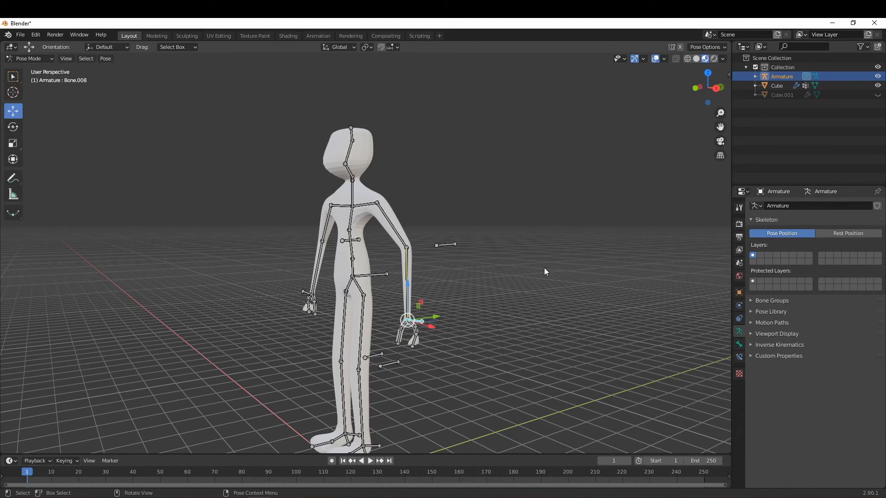
mouse_move(448, 335)
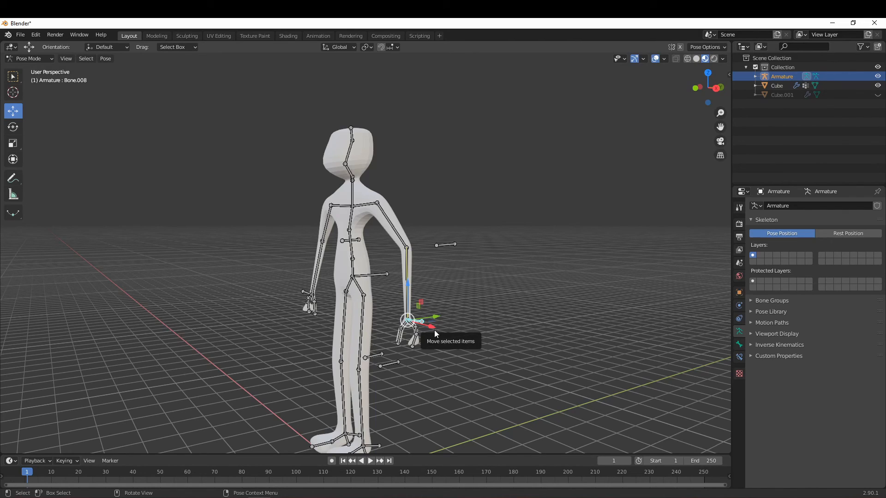
mouse_move(483, 332)
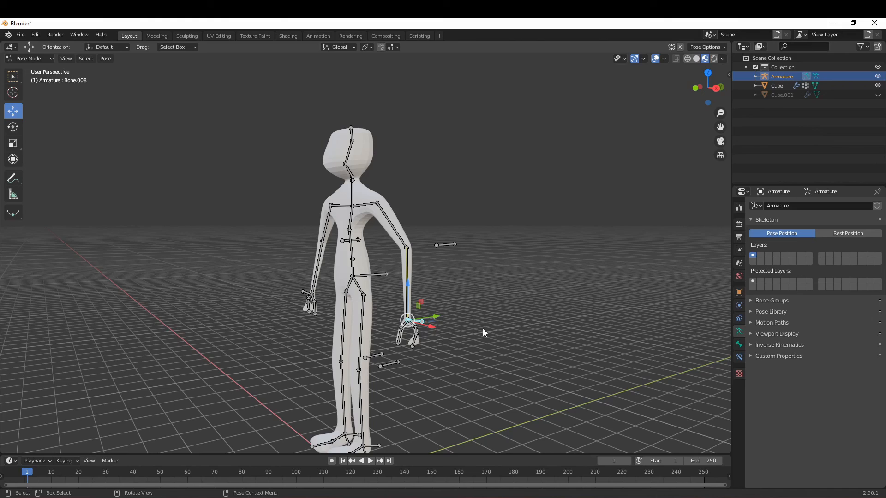